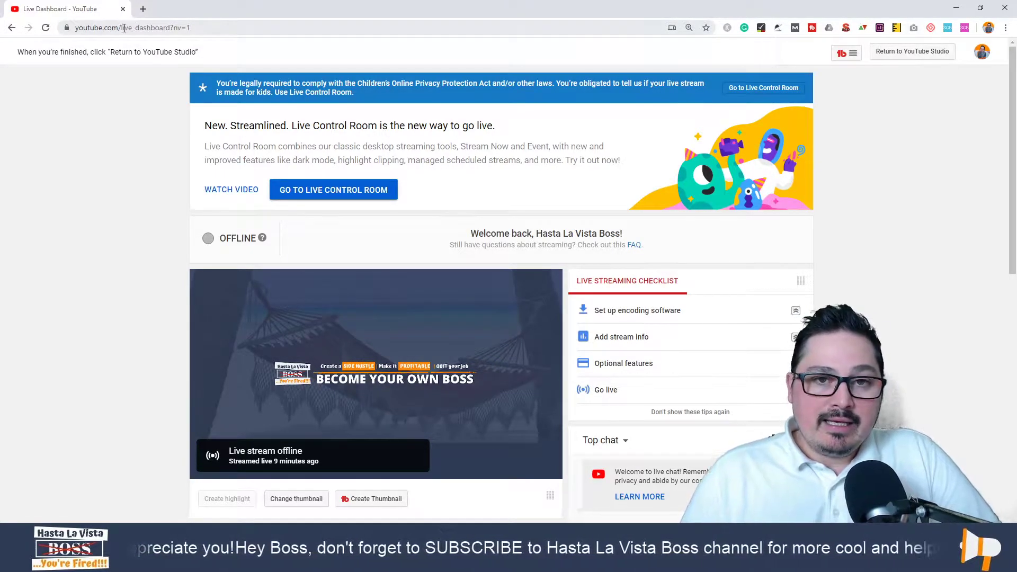
Step: Show the dashboard's full address and scroll down to the encoder setup's stream key
click(133, 27)
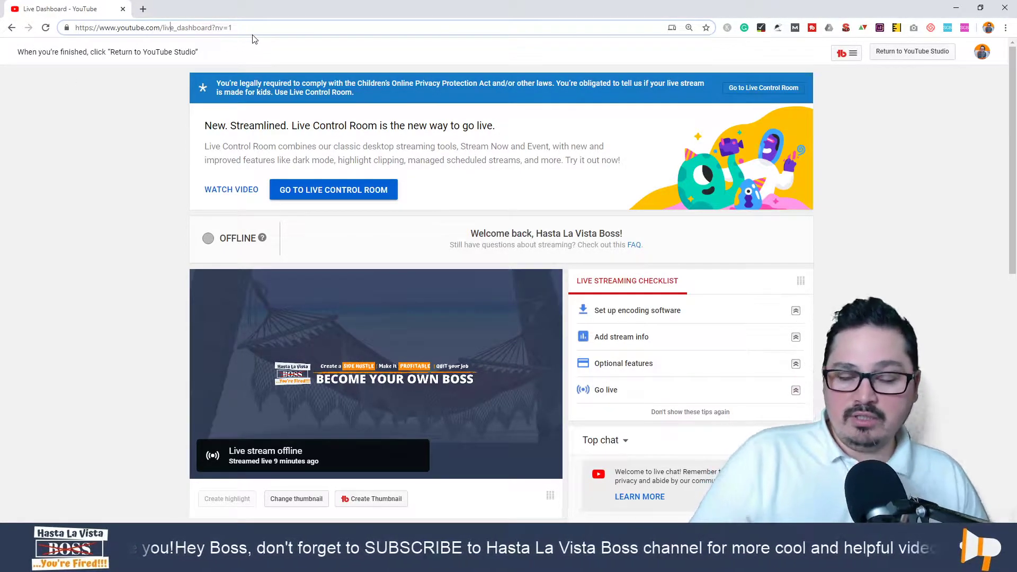
scroll(down, 3)
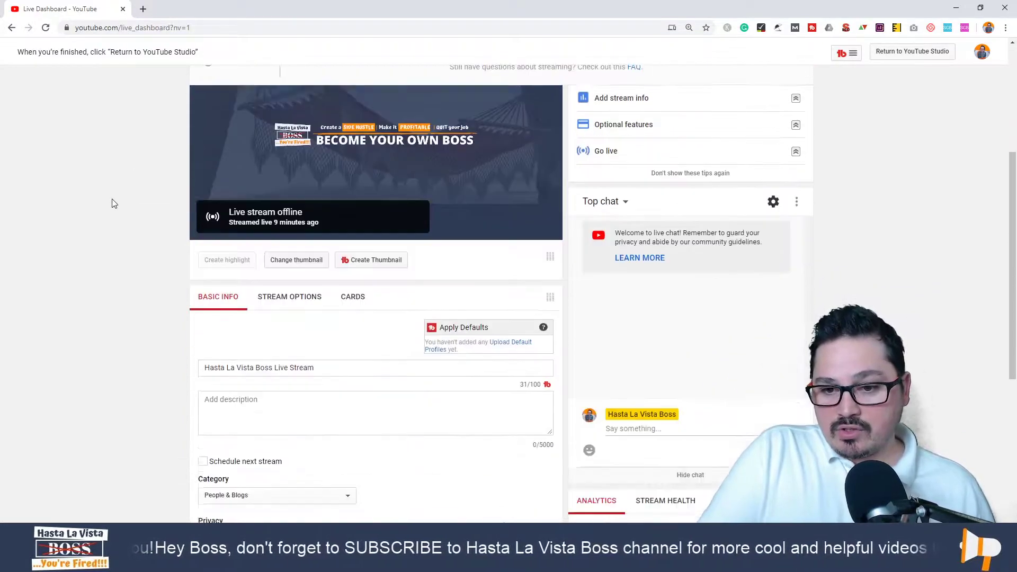
scroll(down, 3)
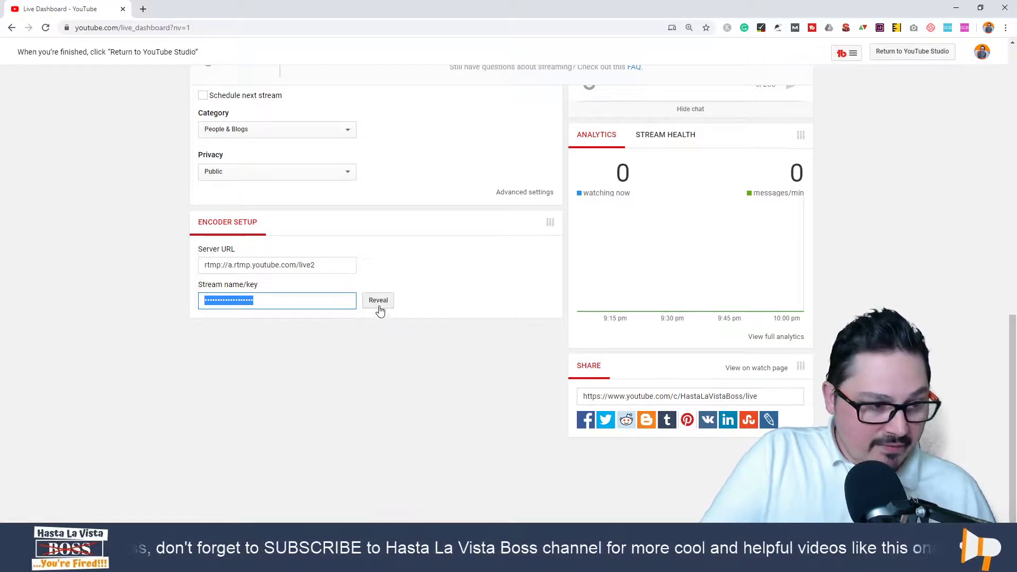
mouse_move(369, 293)
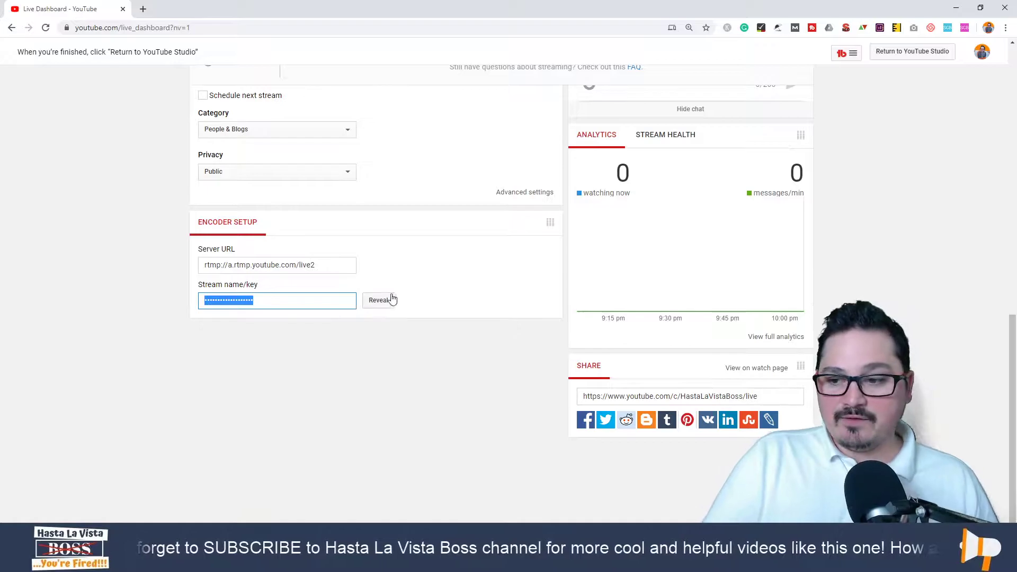
mouse_move(188, 324)
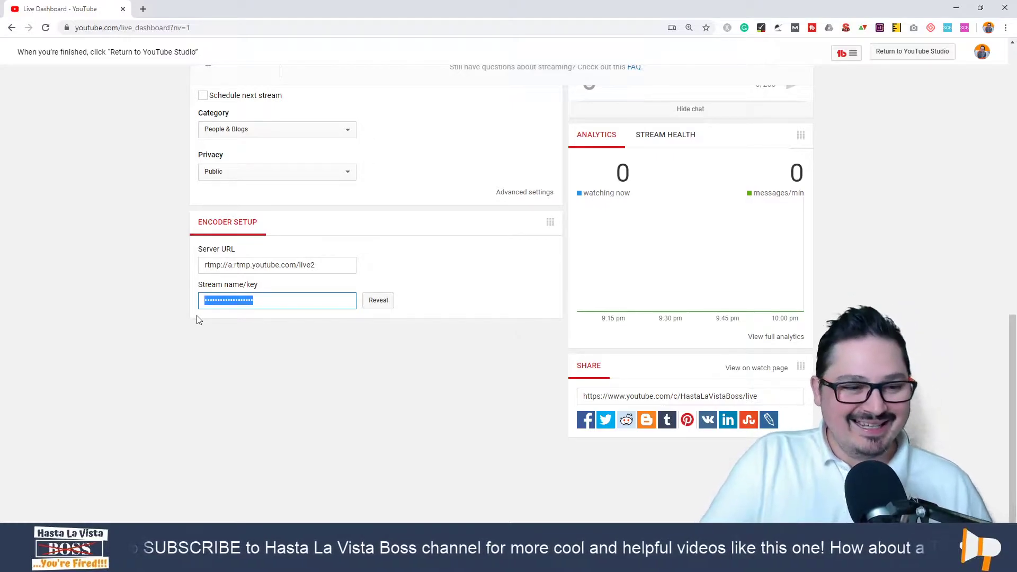
mouse_move(177, 297)
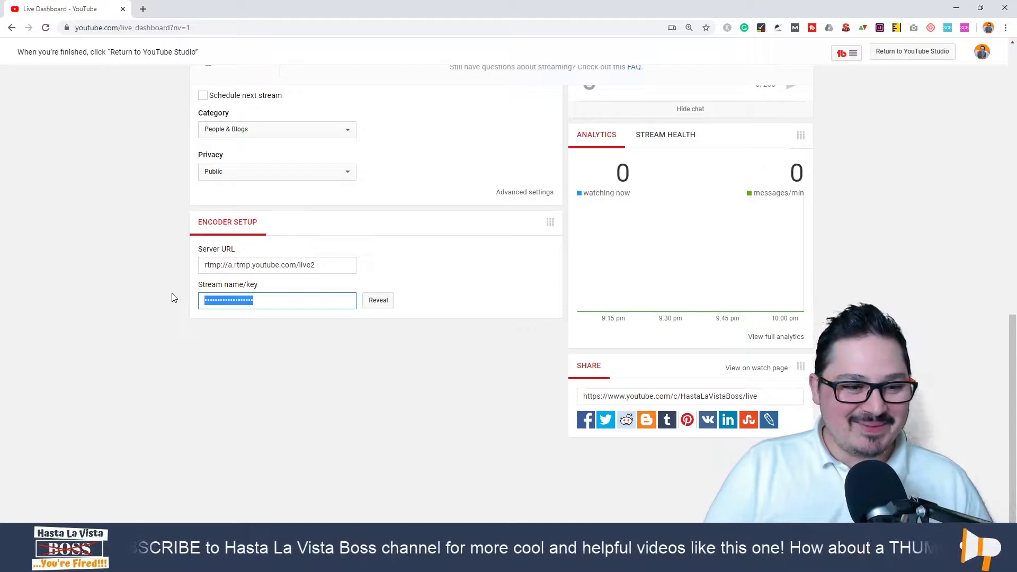
mouse_move(118, 212)
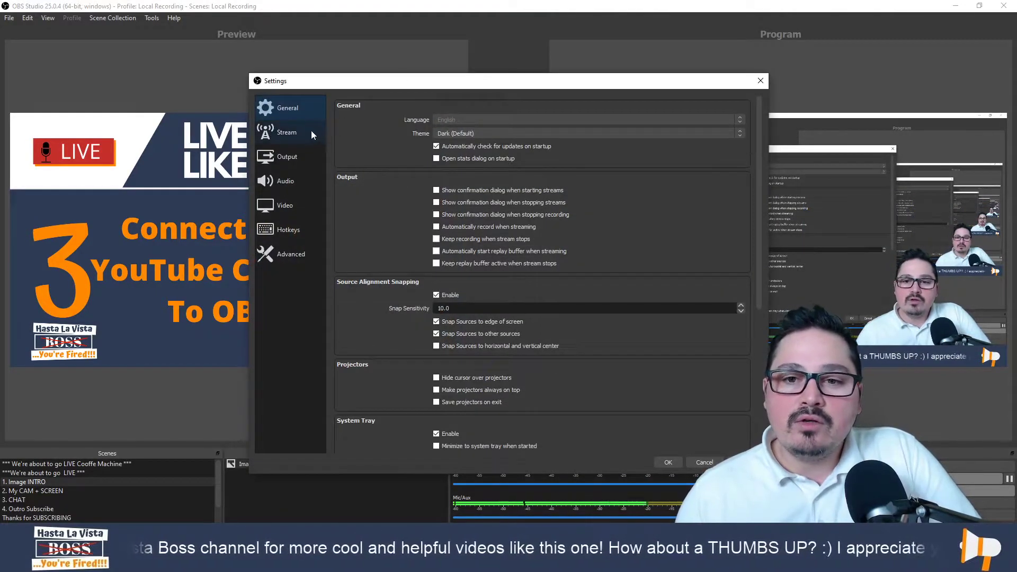
Step: Open OBS Stream settings and launch Get Stream Key for YouTube
click(287, 132)
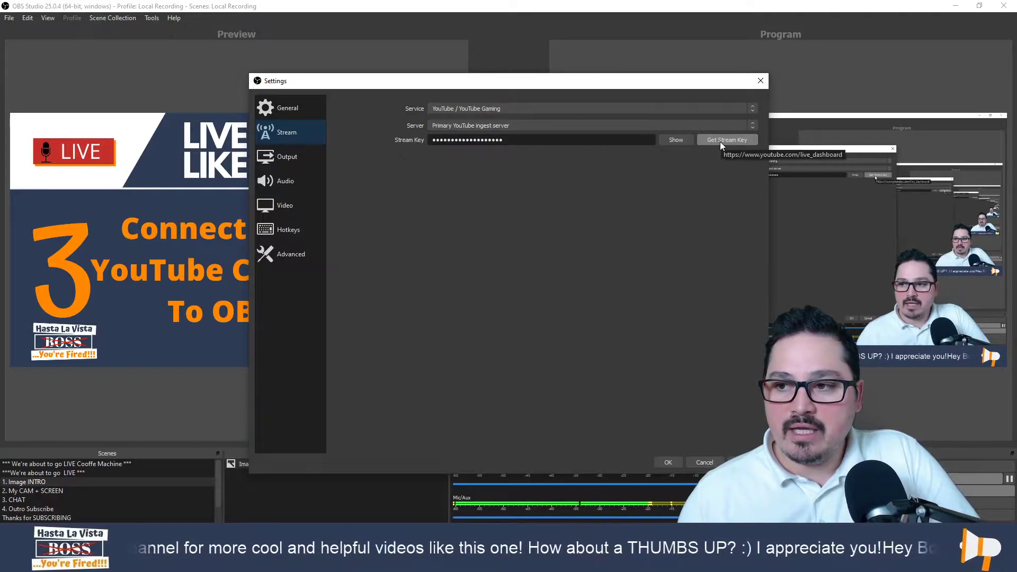
click(727, 140)
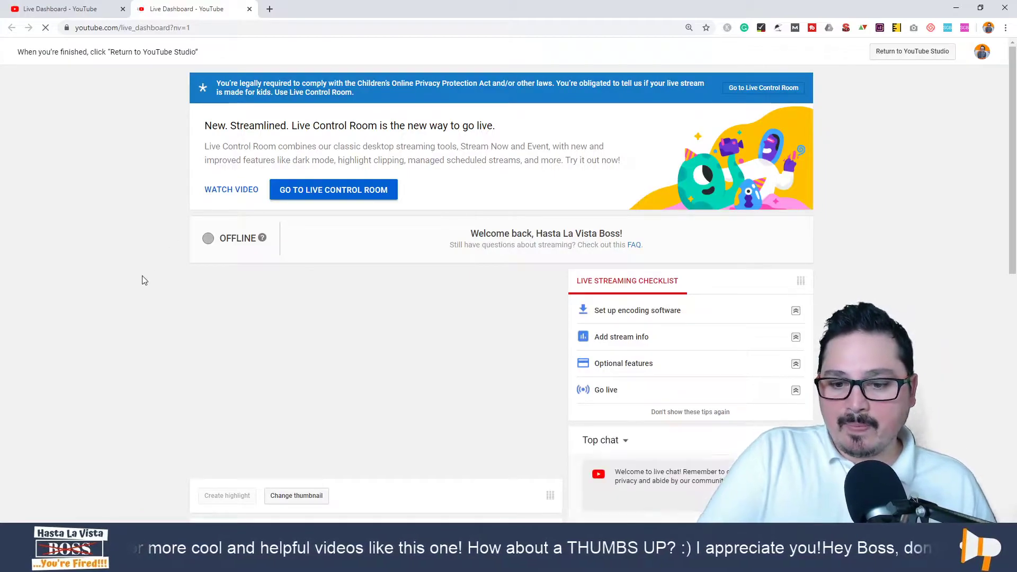
Step: Scroll to Encoder Setup in the new tab, select the stream key, and bring up copy options
scroll(down, 3)
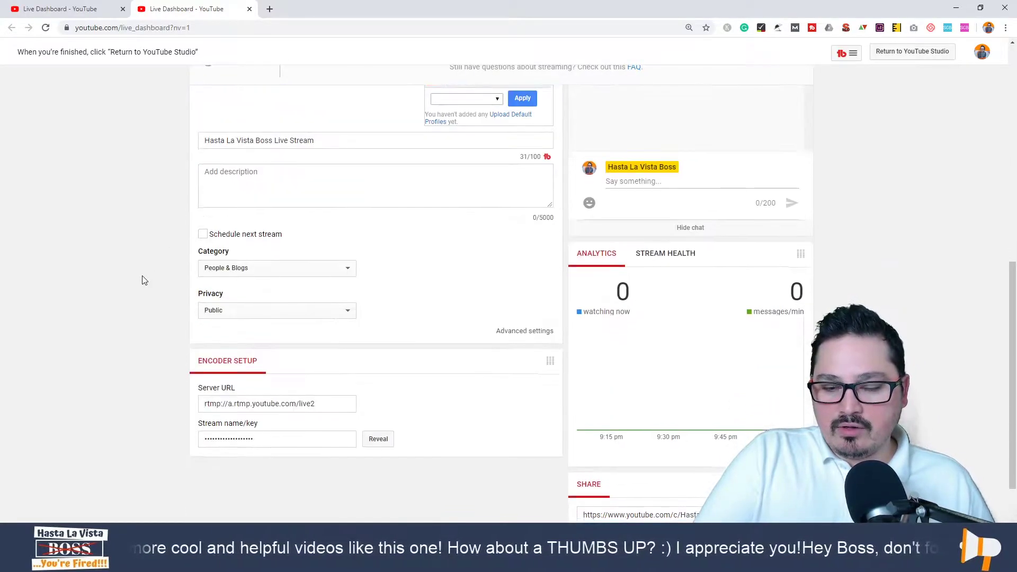
scroll(down, 3)
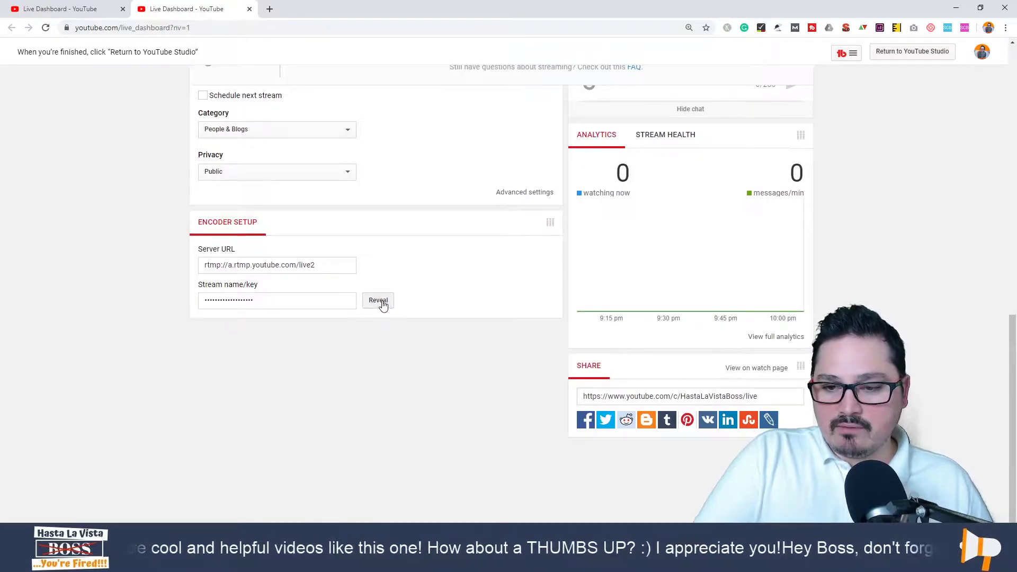
click(277, 300)
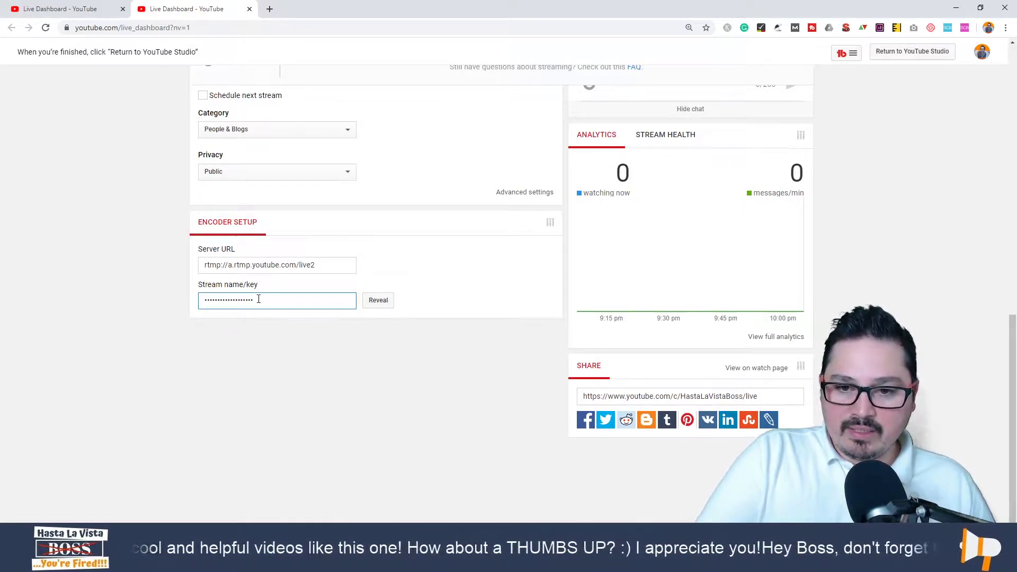
right_click(277, 300)
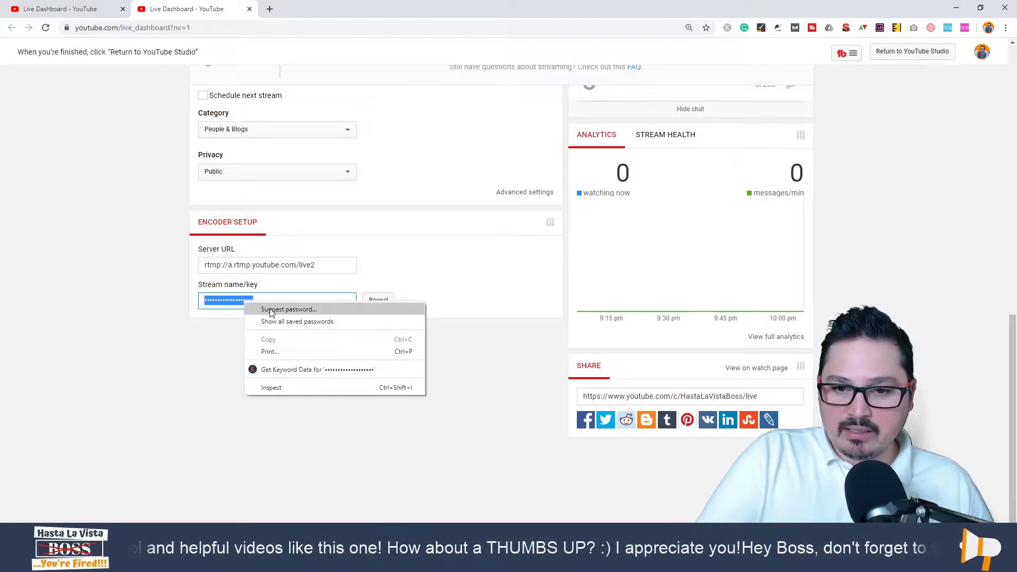
mouse_move(432, 167)
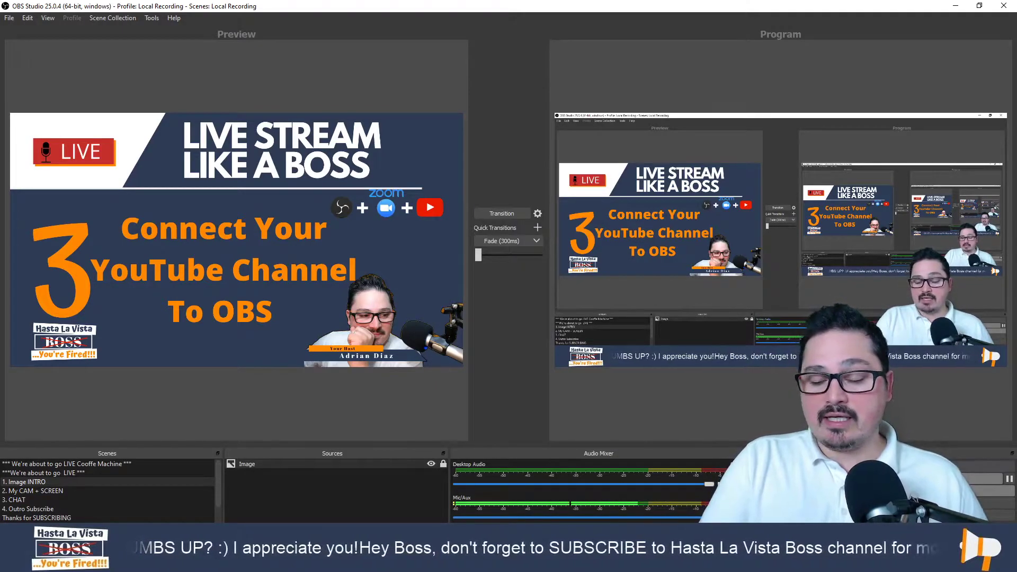
Step: Restore and minimize the OBS window, then return to YouTube Studio
click(31, 509)
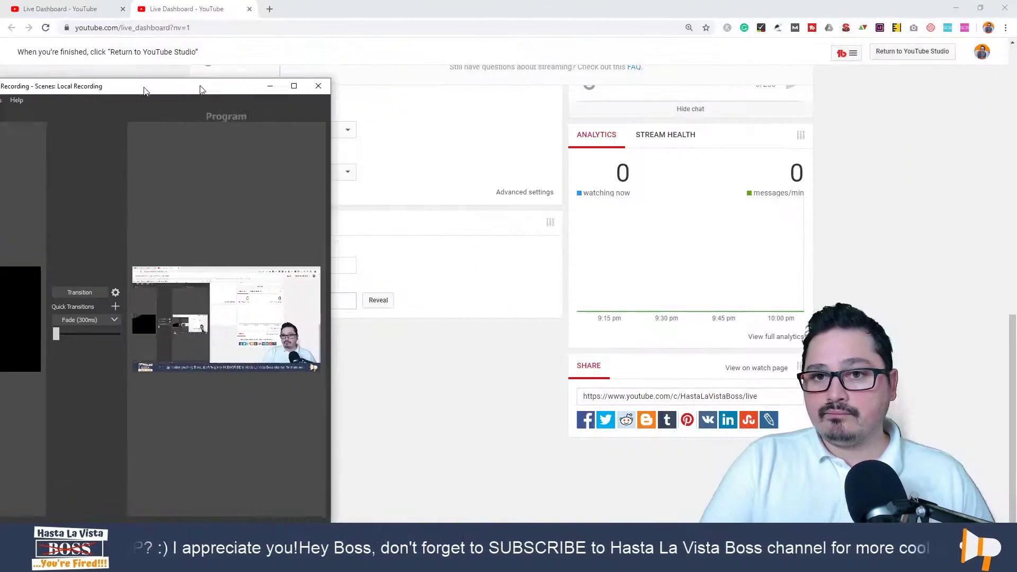
click(318, 86)
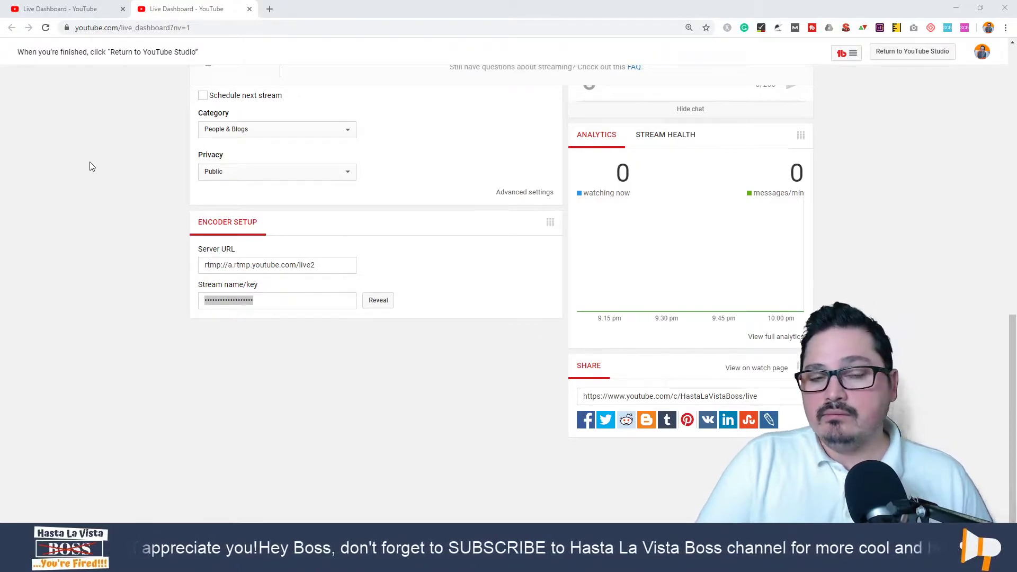
mouse_move(45, 11)
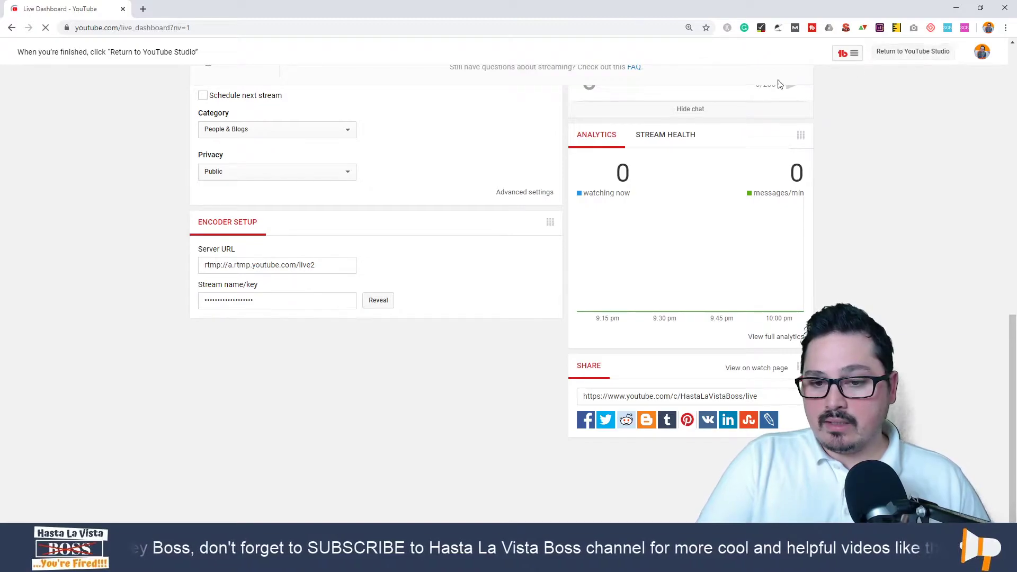
click(912, 52)
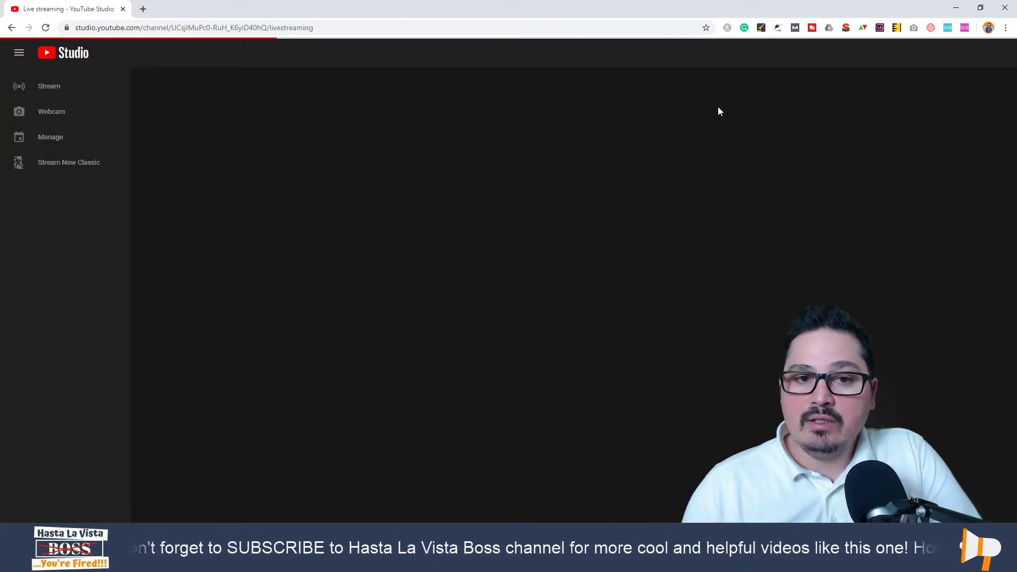
mouse_move(11, 27)
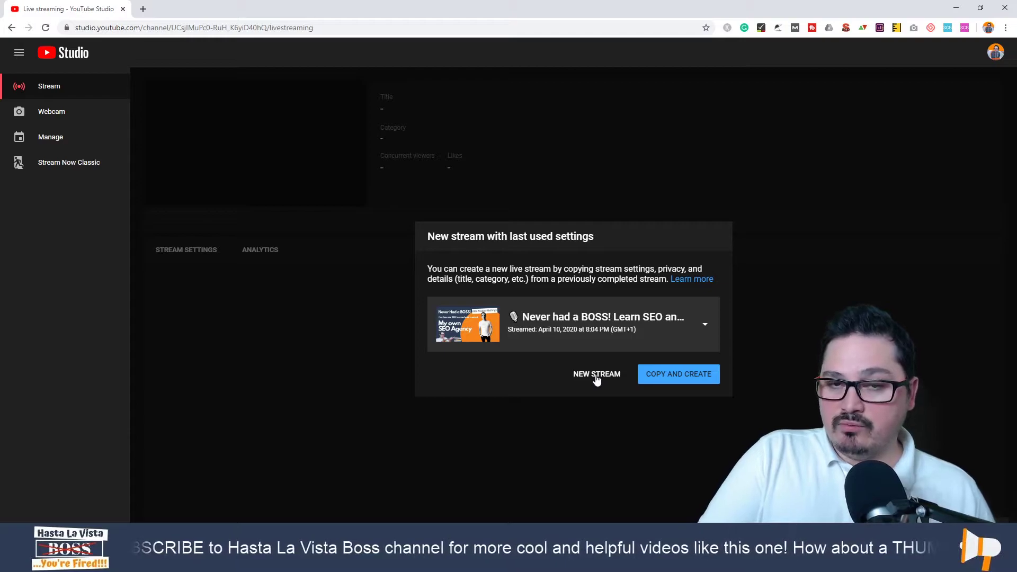
mouse_move(572, 235)
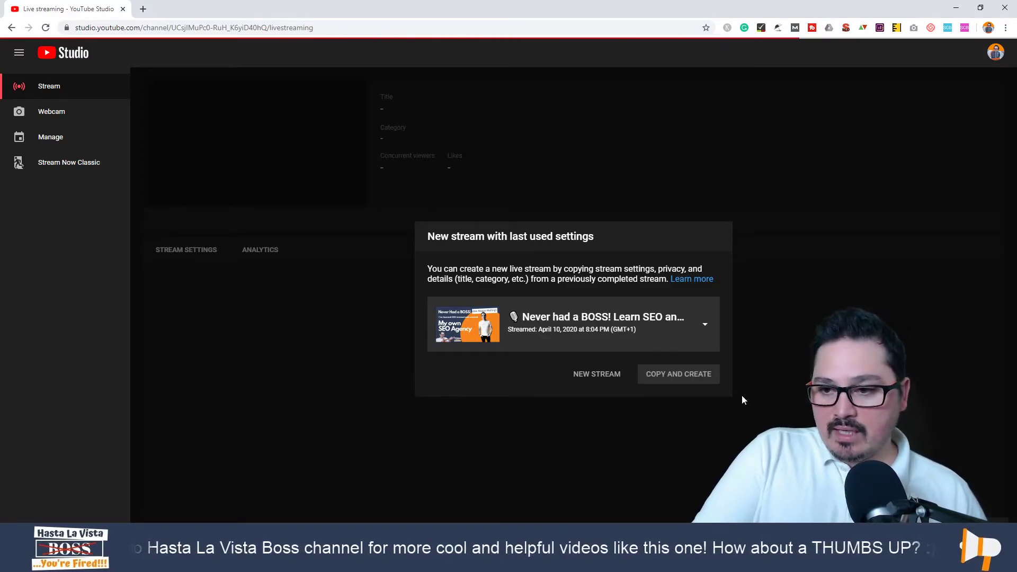
Step: Create a new stream by copying the last used stream settings
click(677, 373)
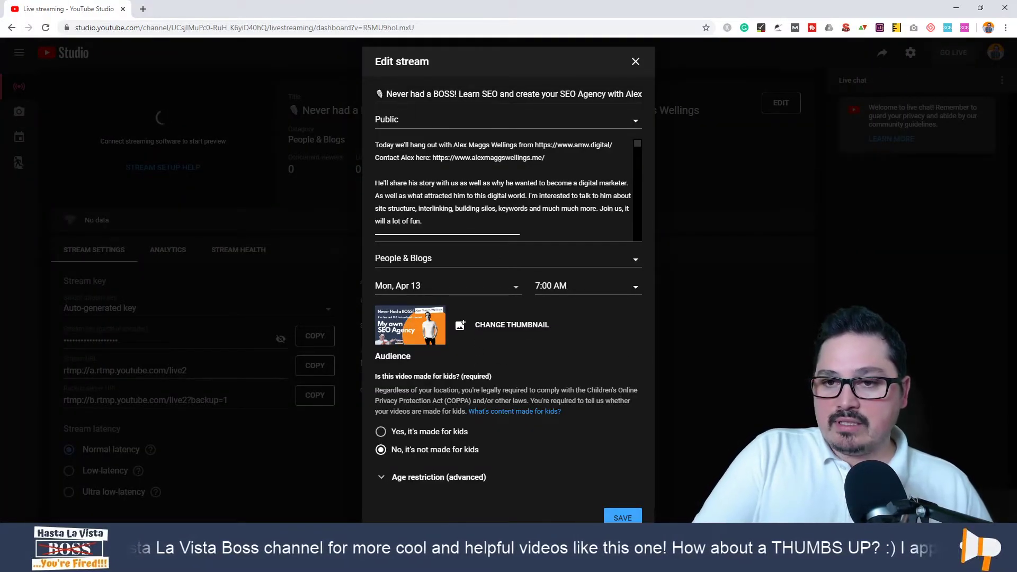
Step: Select the stream title and change visibility from Public to Unlisted
triple_click(508, 95)
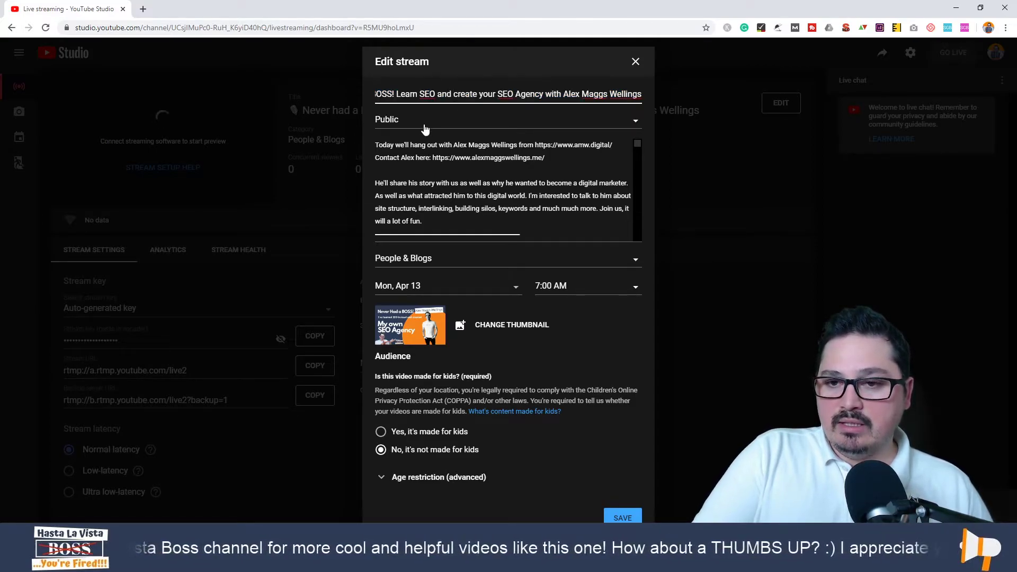
click(508, 119)
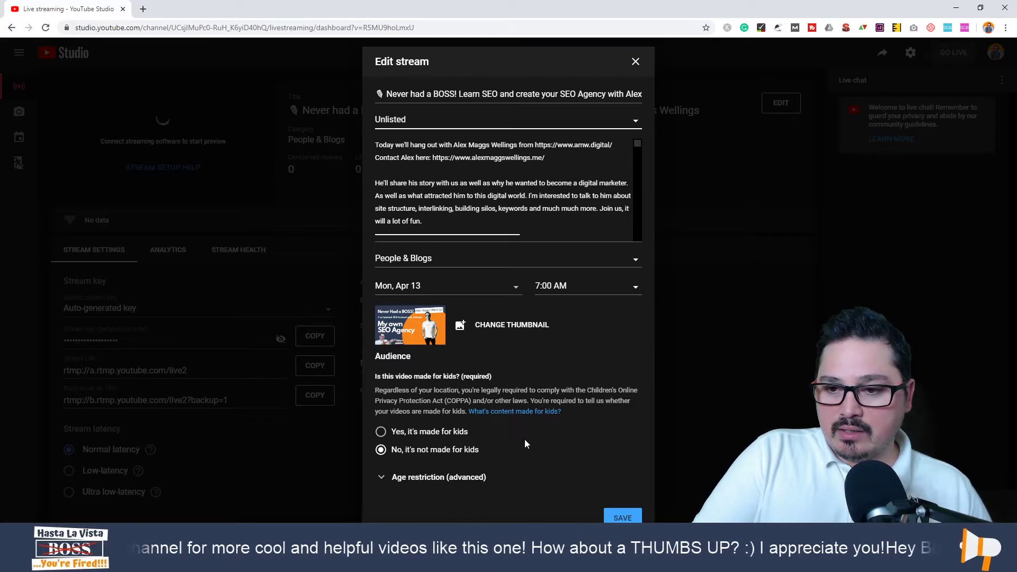
click(636, 61)
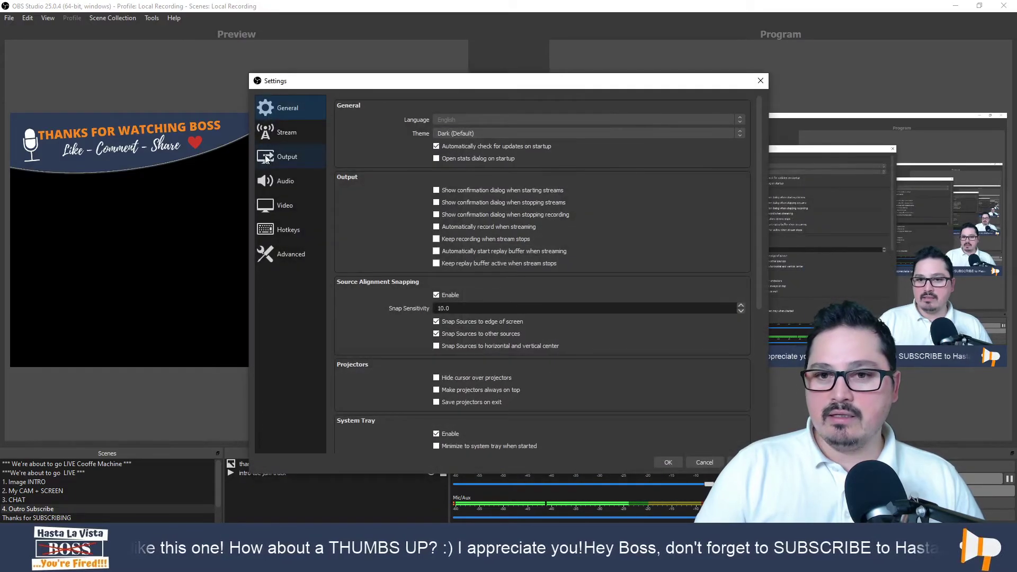
Step: Show the Stream page in OBS Settings for pasting the key
click(286, 133)
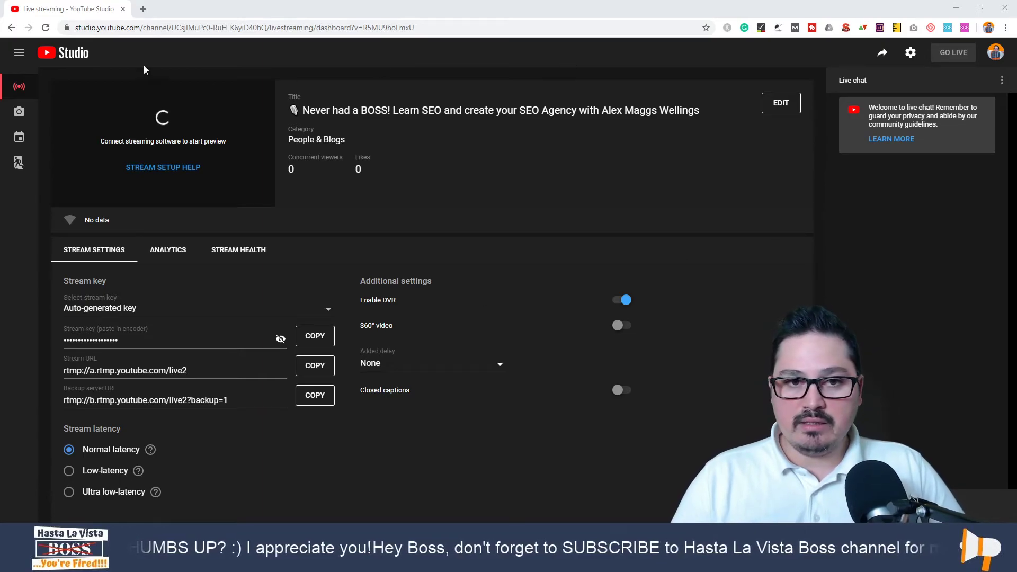
mouse_move(63, 52)
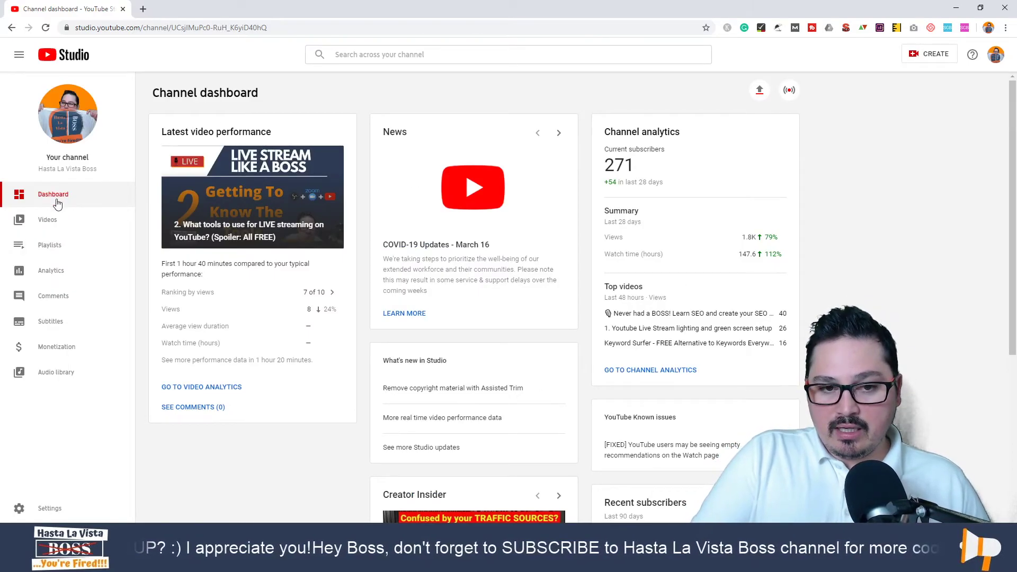
Step: Open the channel's Videos list from the left menu
click(48, 219)
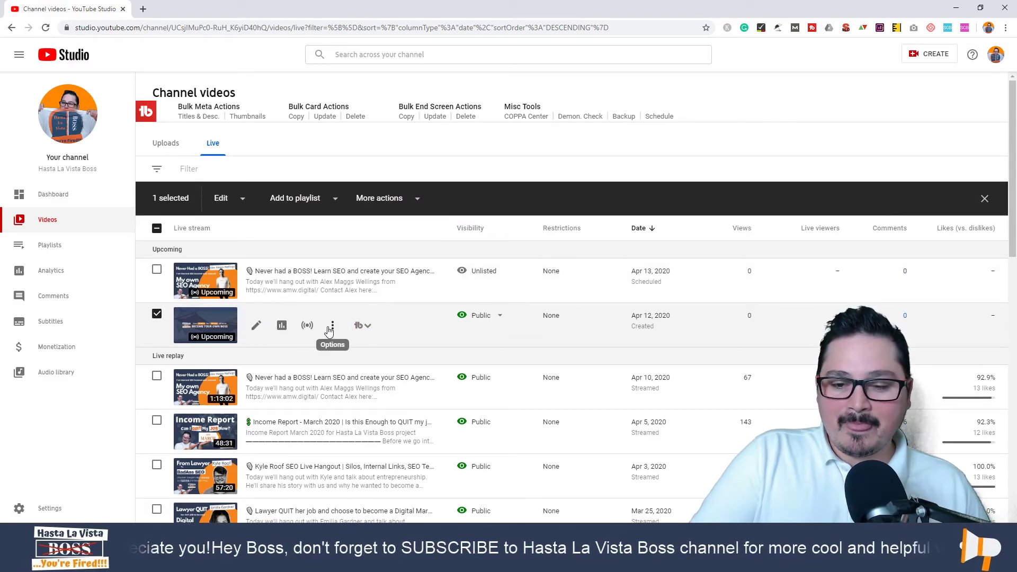
Step: Delete the Apr 12 test stream forever, acknowledging it cannot be undone
click(331, 325)
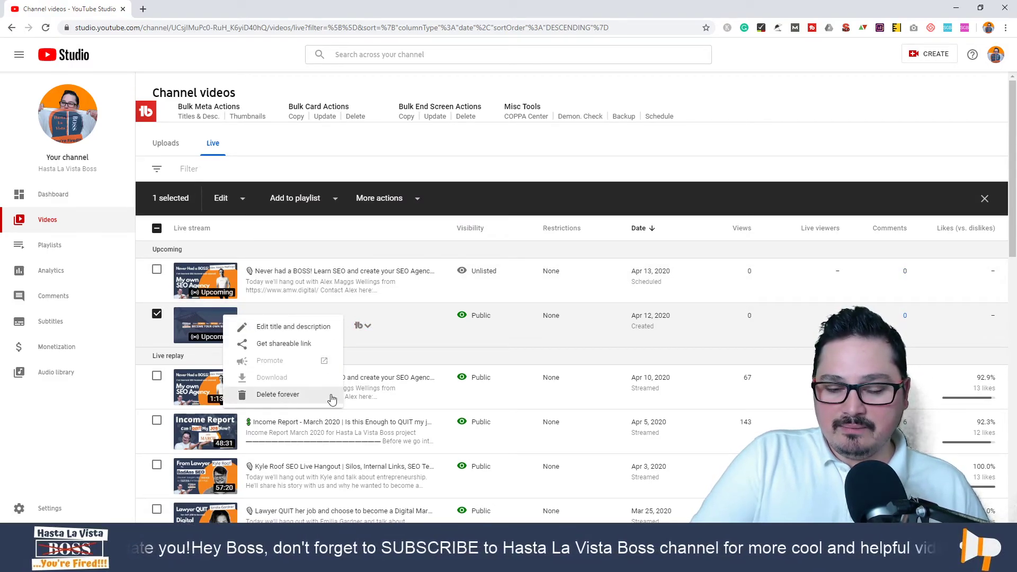
click(277, 394)
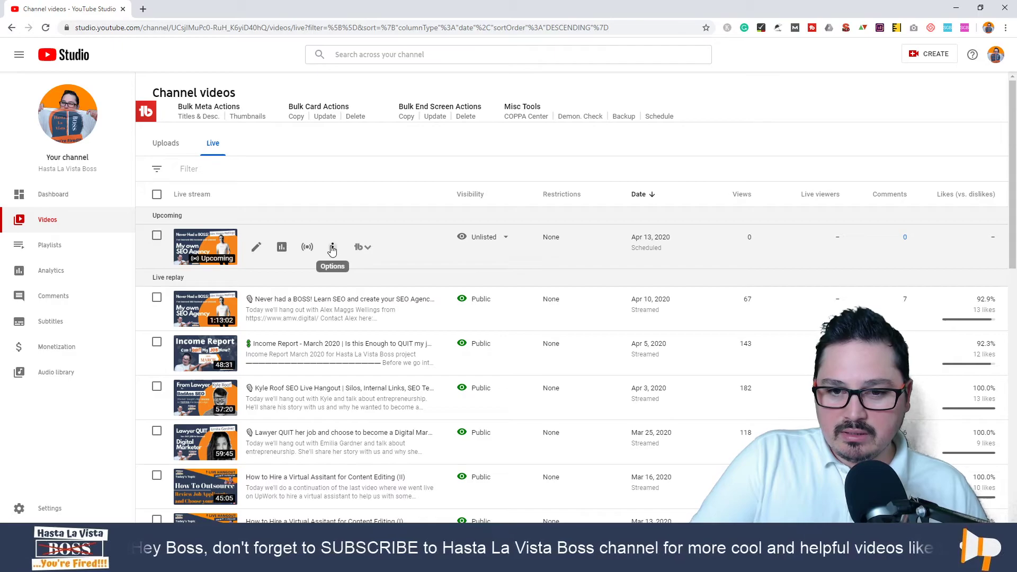
click(332, 247)
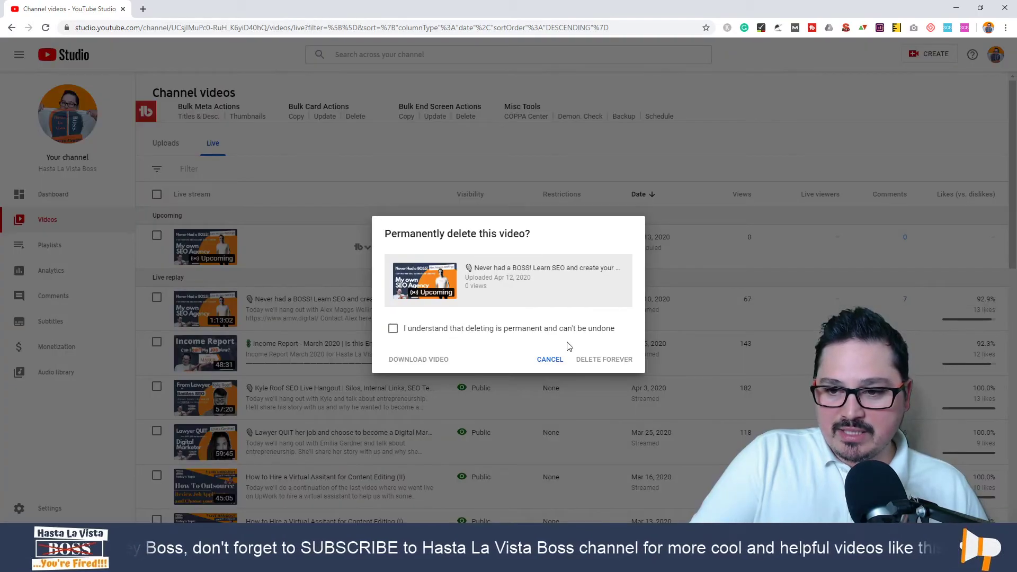
click(549, 359)
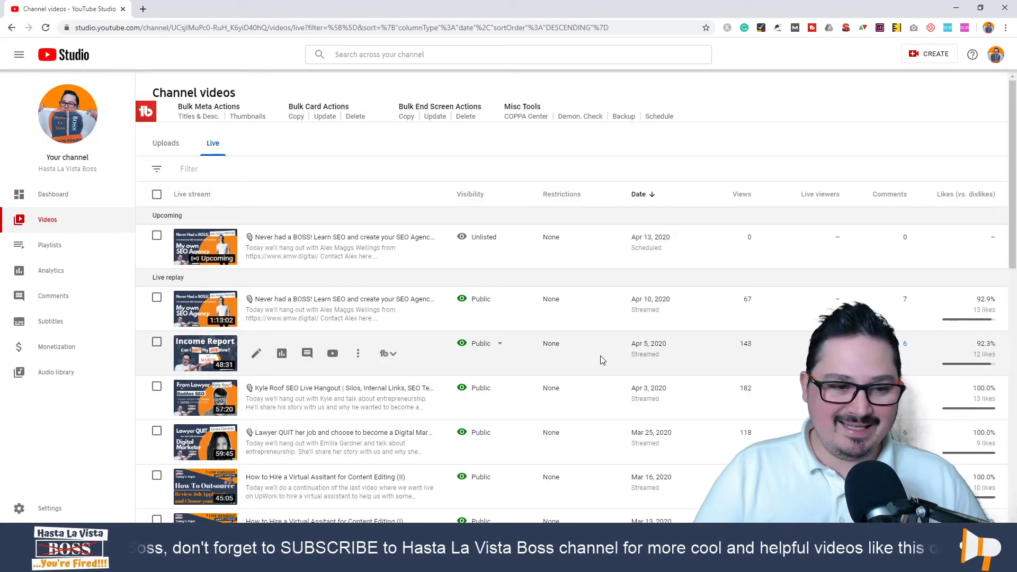